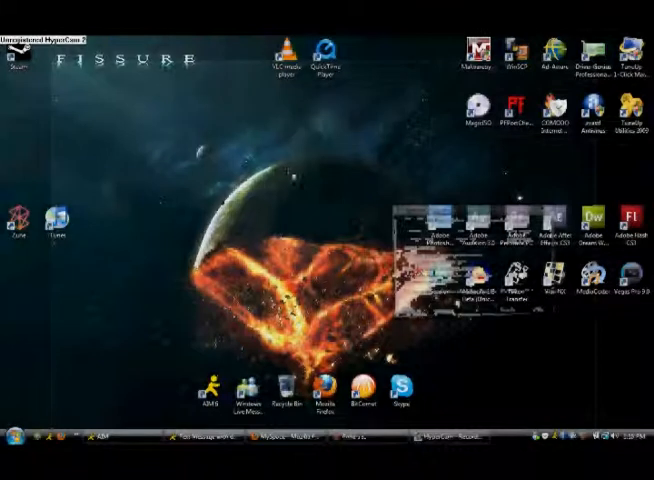
mouse_move(390, 90)
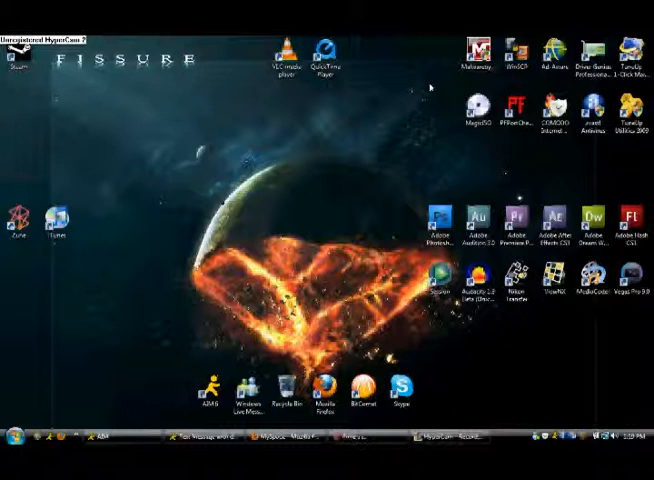
mouse_move(388, 156)
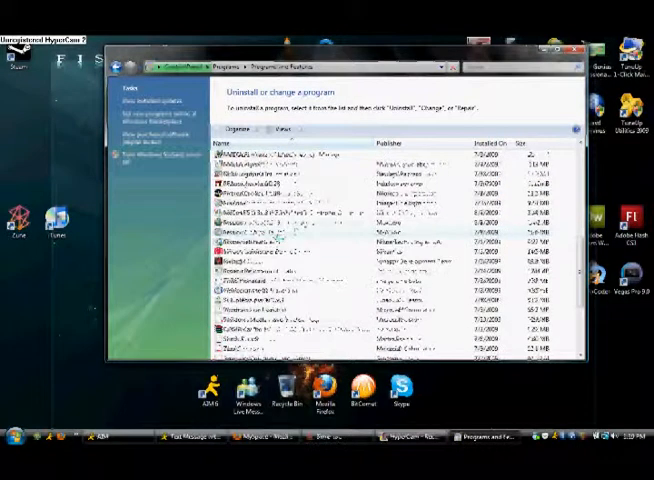
scroll(down, 3)
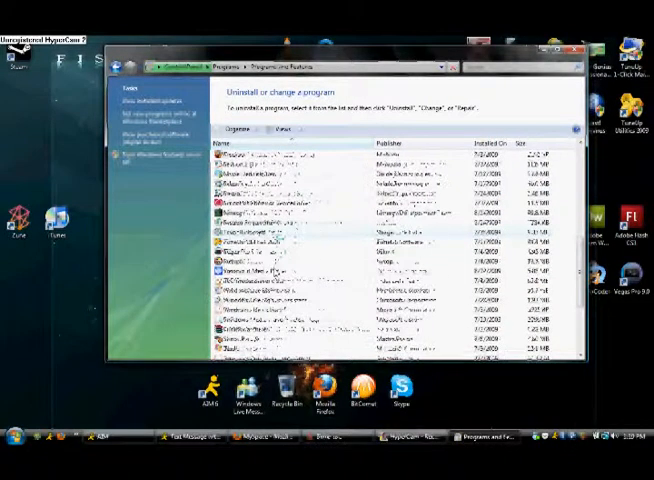